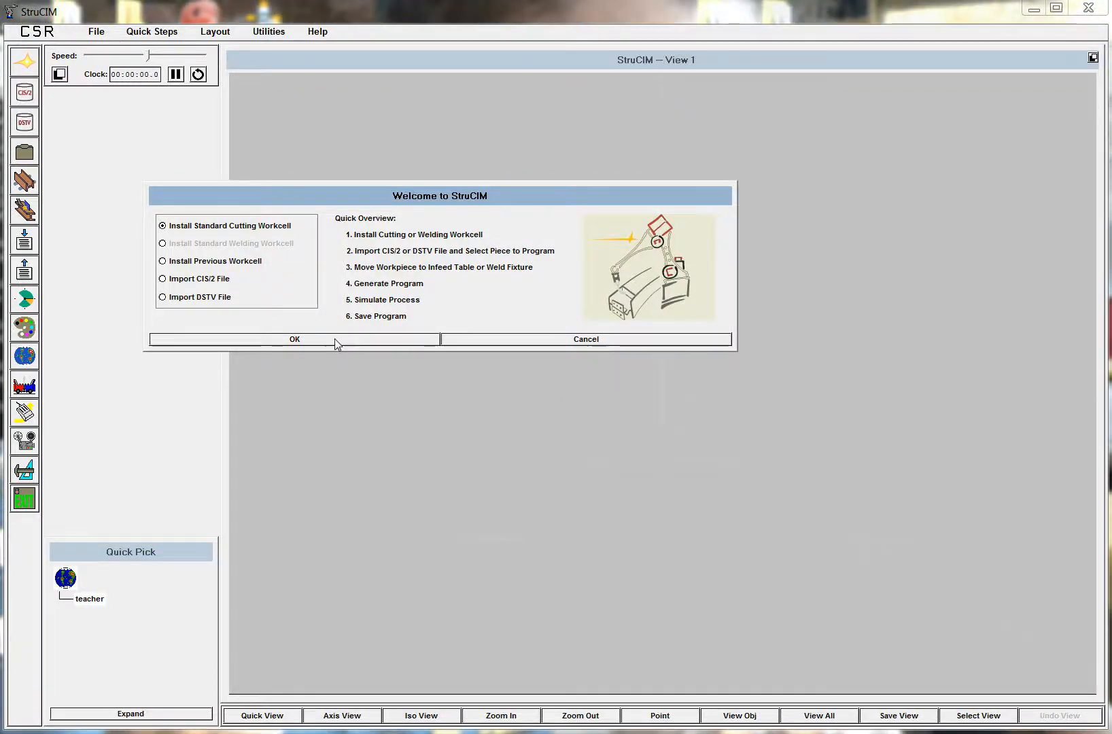
Install the standard cutting workcell from the Welcome to StruCIM dialog.
left_click(294, 339)
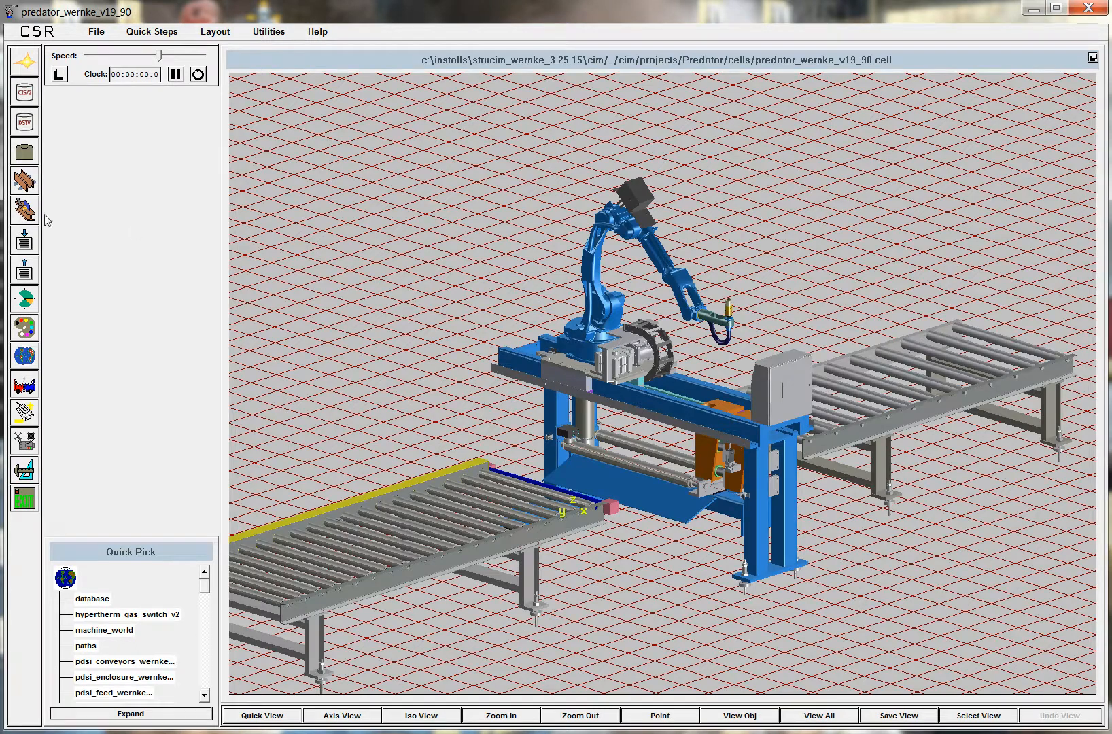
left_click(23, 298)
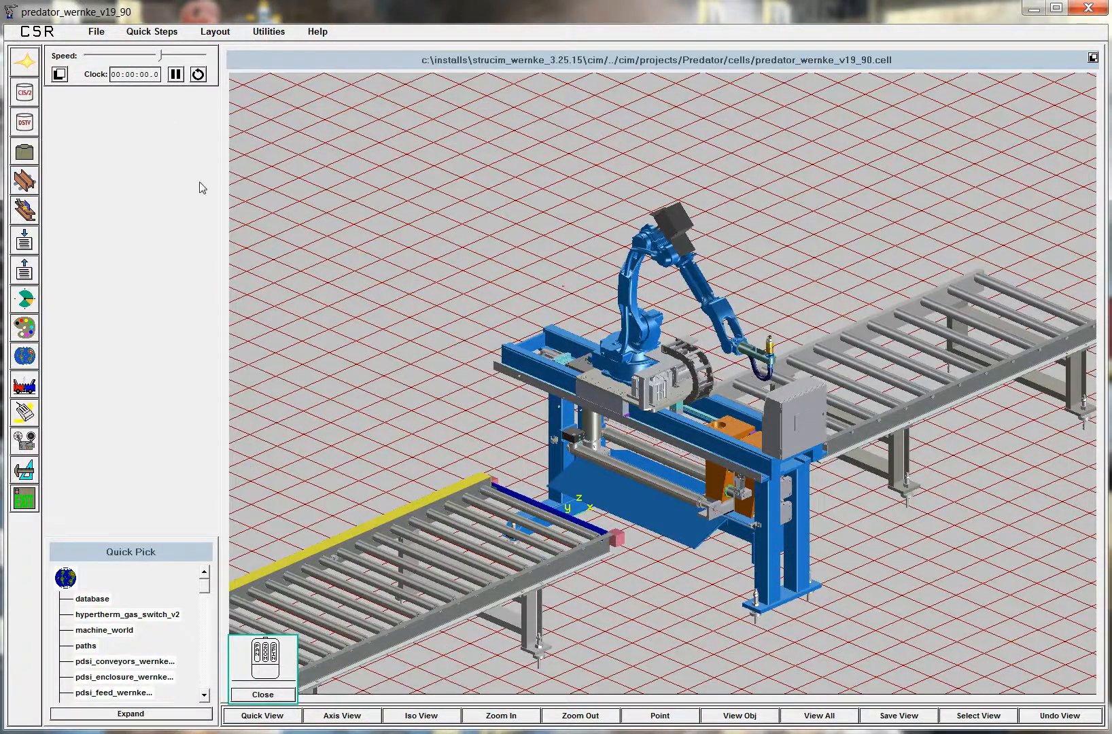
Start a DSTV part import and browse into the clip_angle folder holding the B3-54 file.
left_click(24, 121)
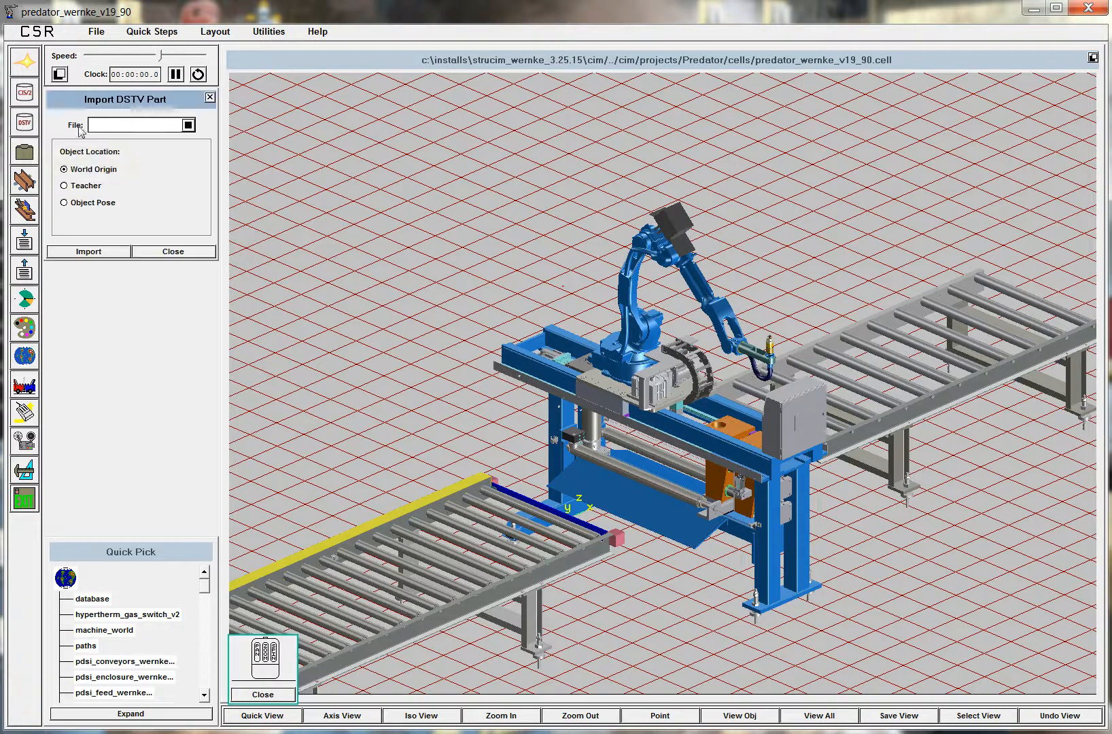
left_click(188, 125)
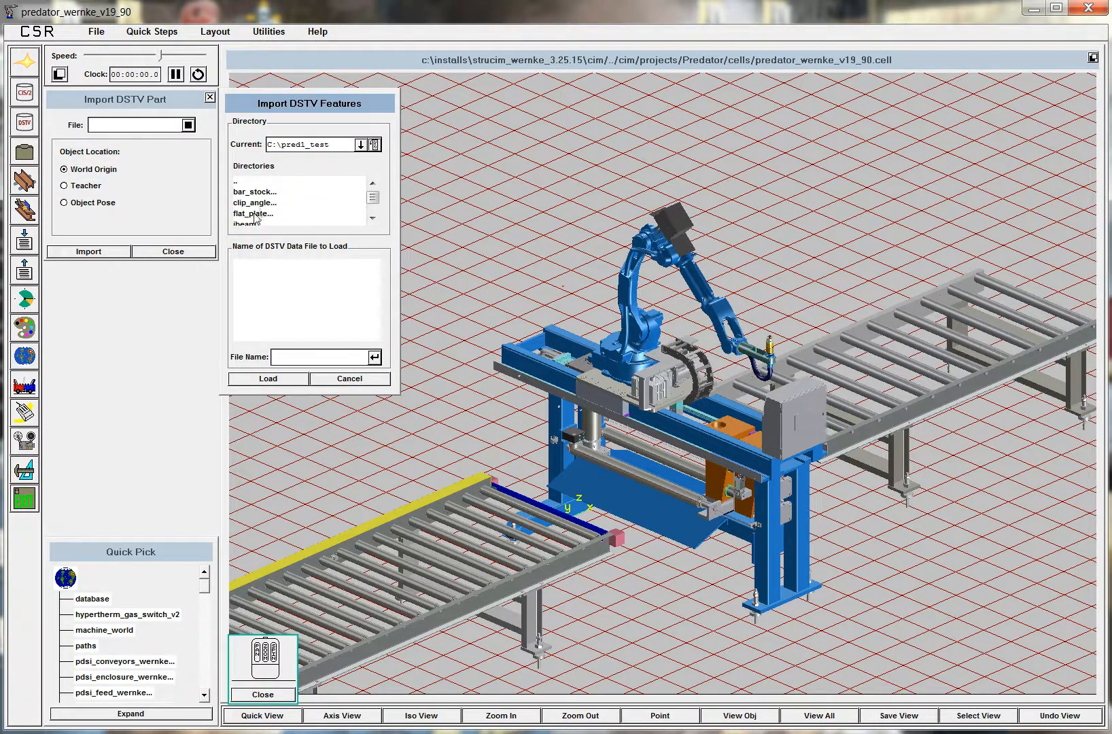
left_click(371, 218)
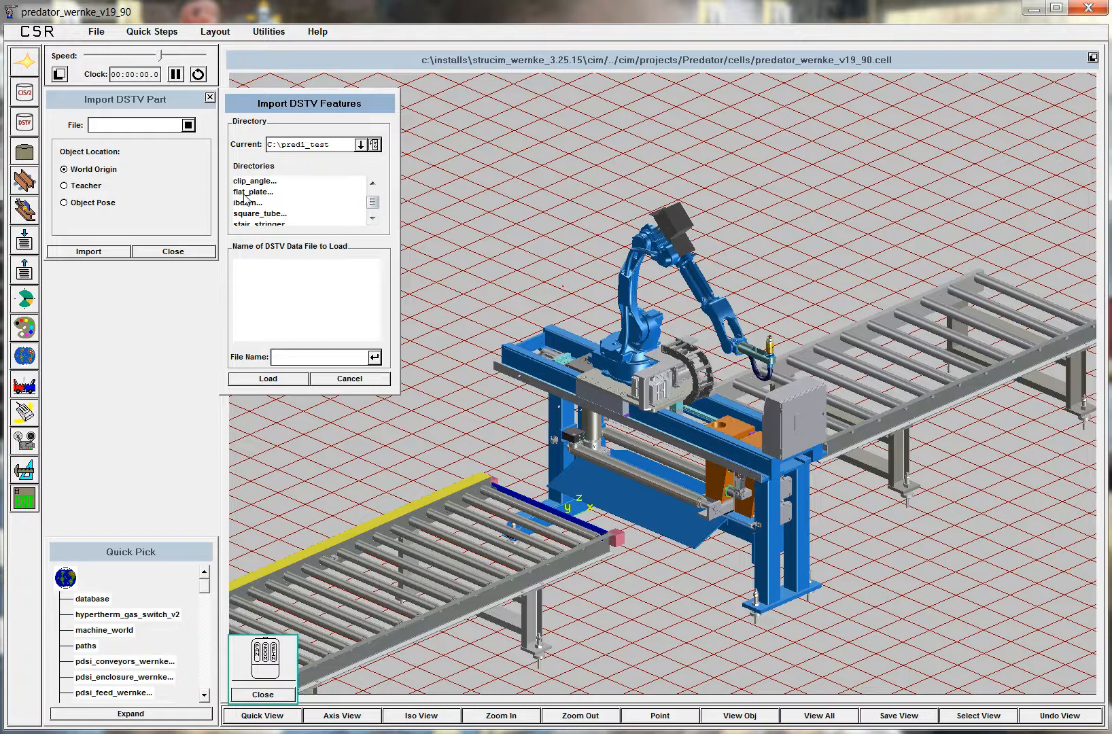
double_click(254, 181)
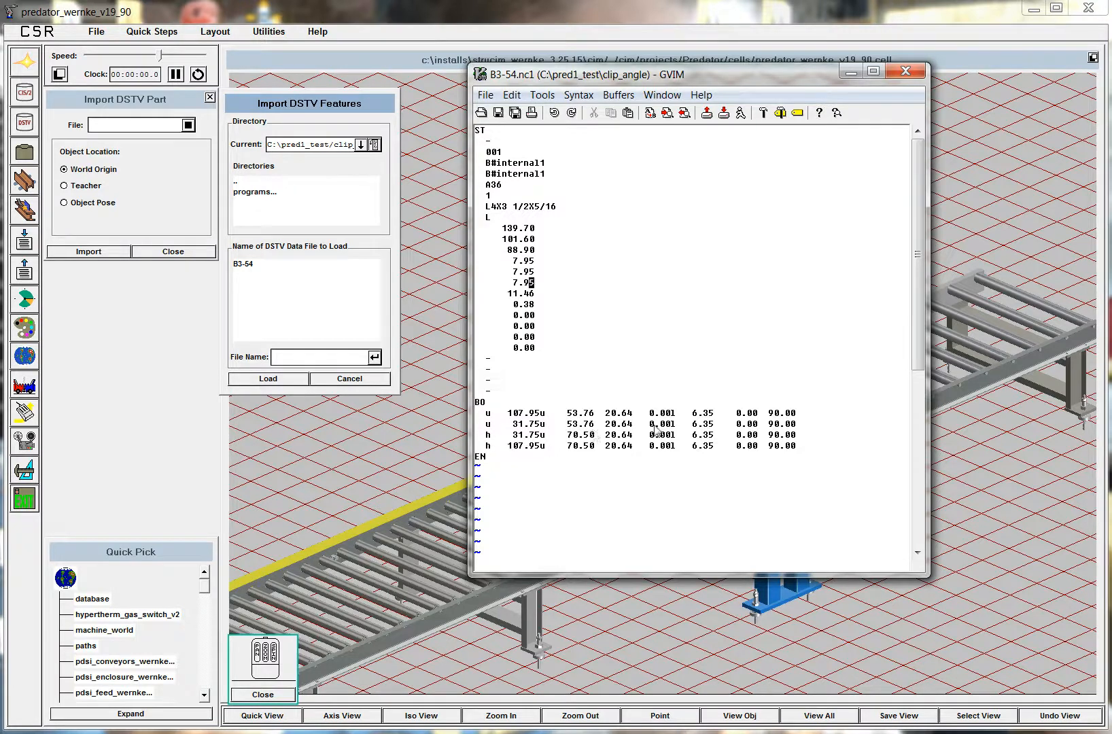
mouse_move(630, 437)
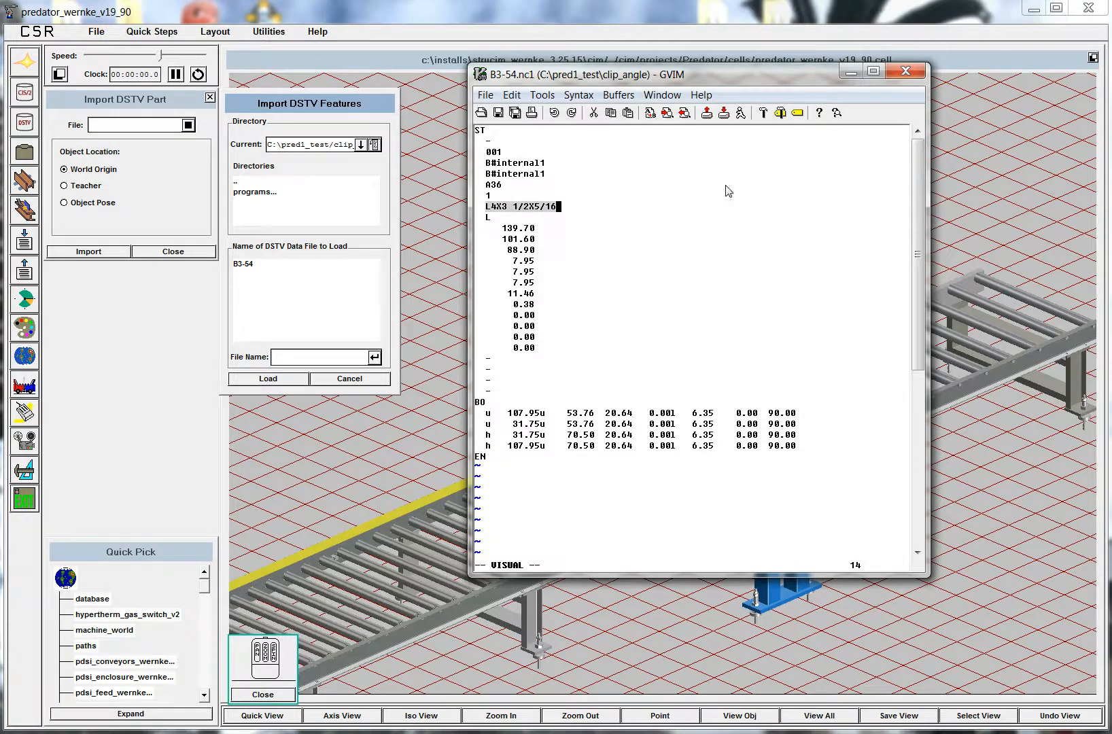
mouse_move(538, 173)
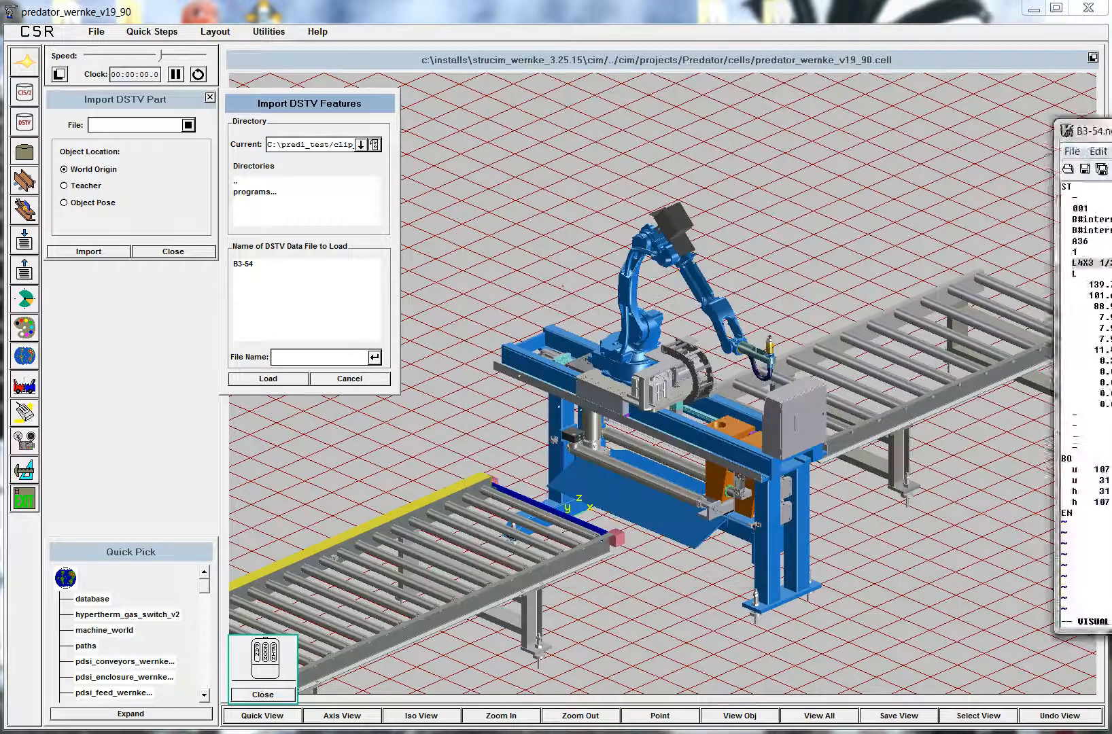
Load and import B3-54 into the workcell, accepting 130A consumables to generate the cutting program.
left_click(242, 264)
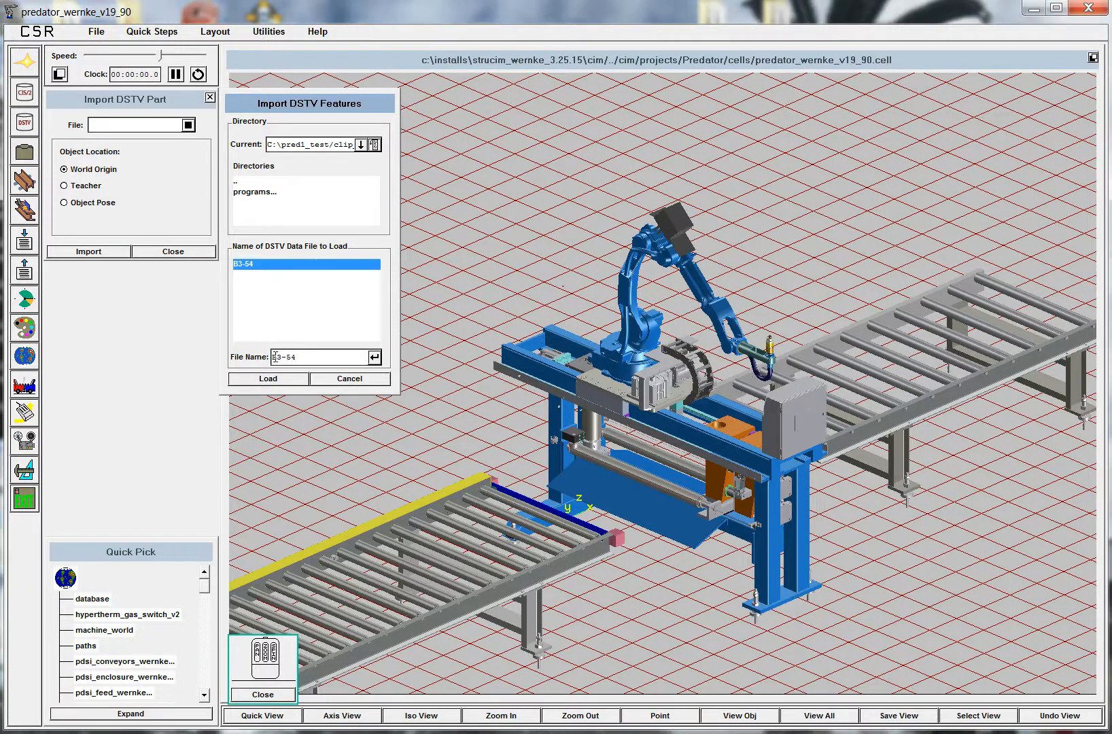
left_click(268, 378)
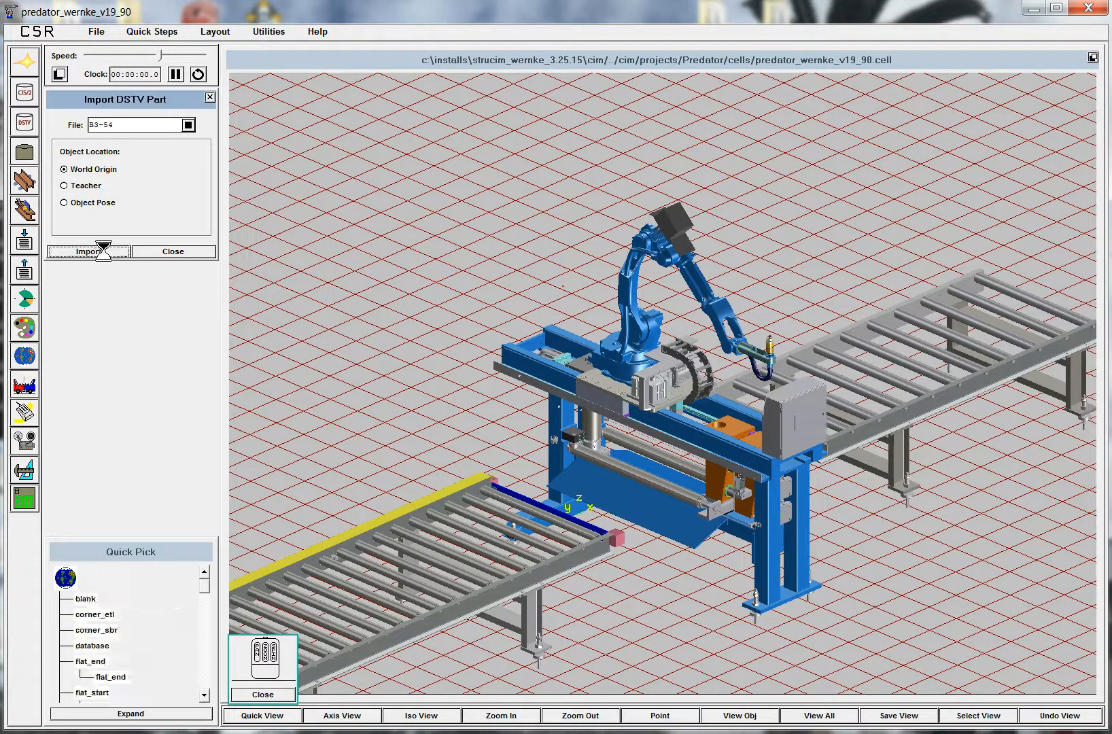
left_click(87, 252)
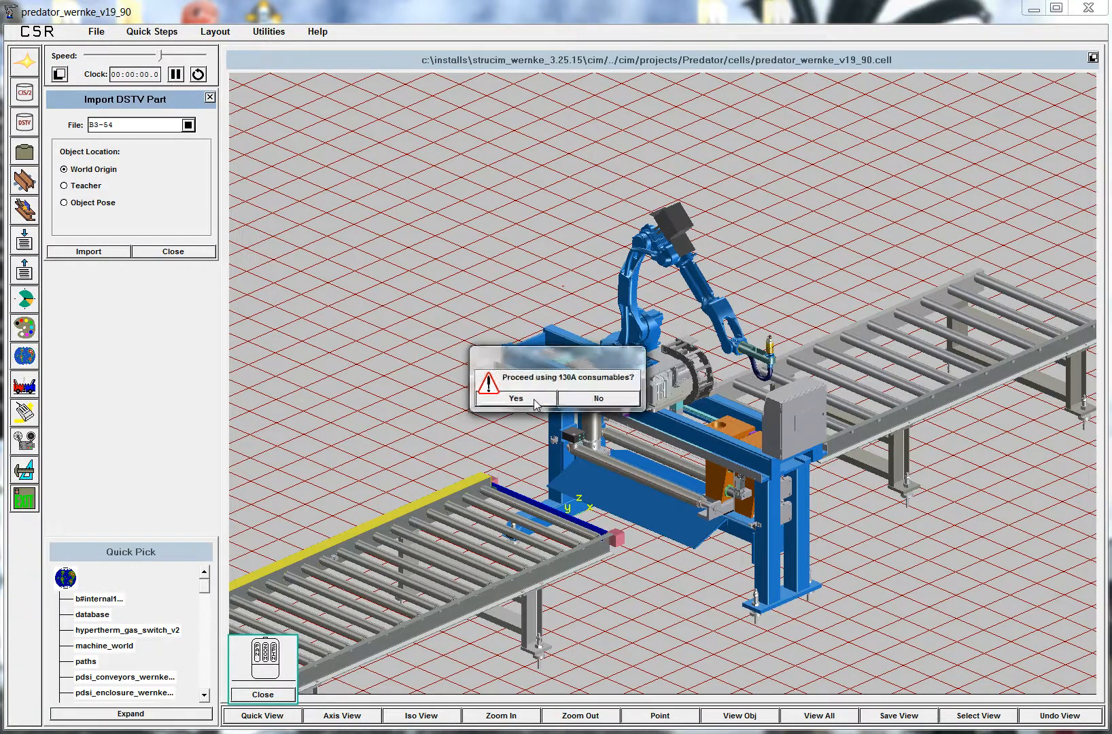
left_click(516, 398)
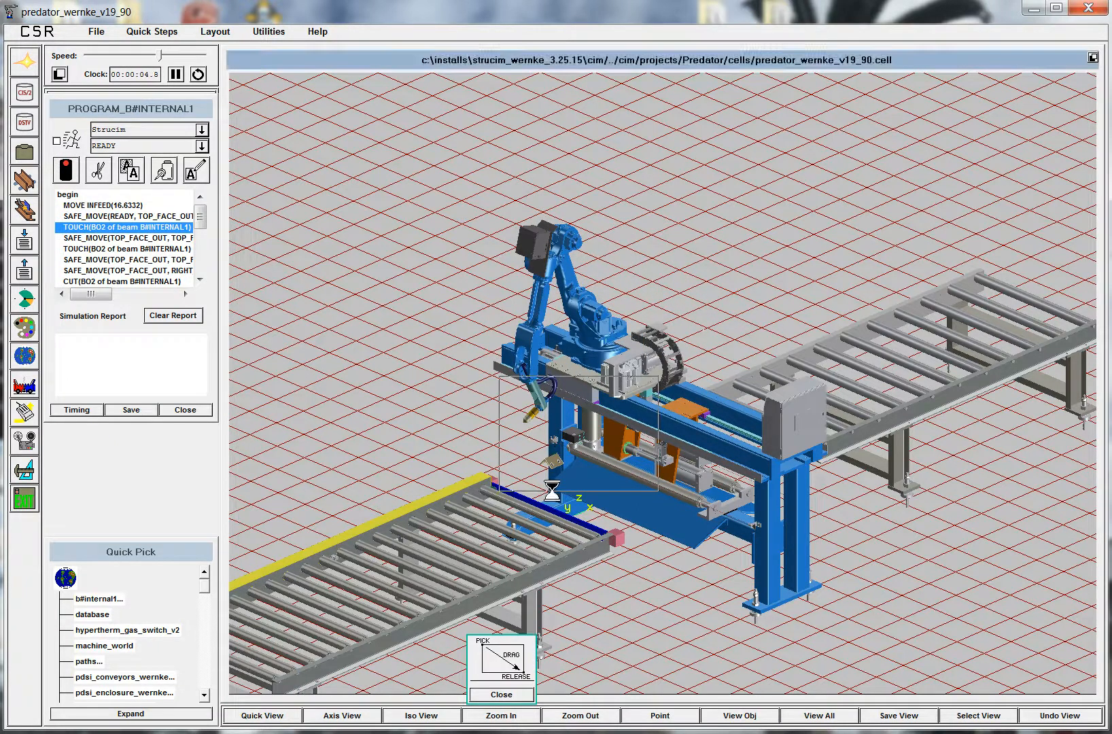
Run the simulation of PROGRAM_B#INTERNAL1 through its cut steps.
left_click(500, 715)
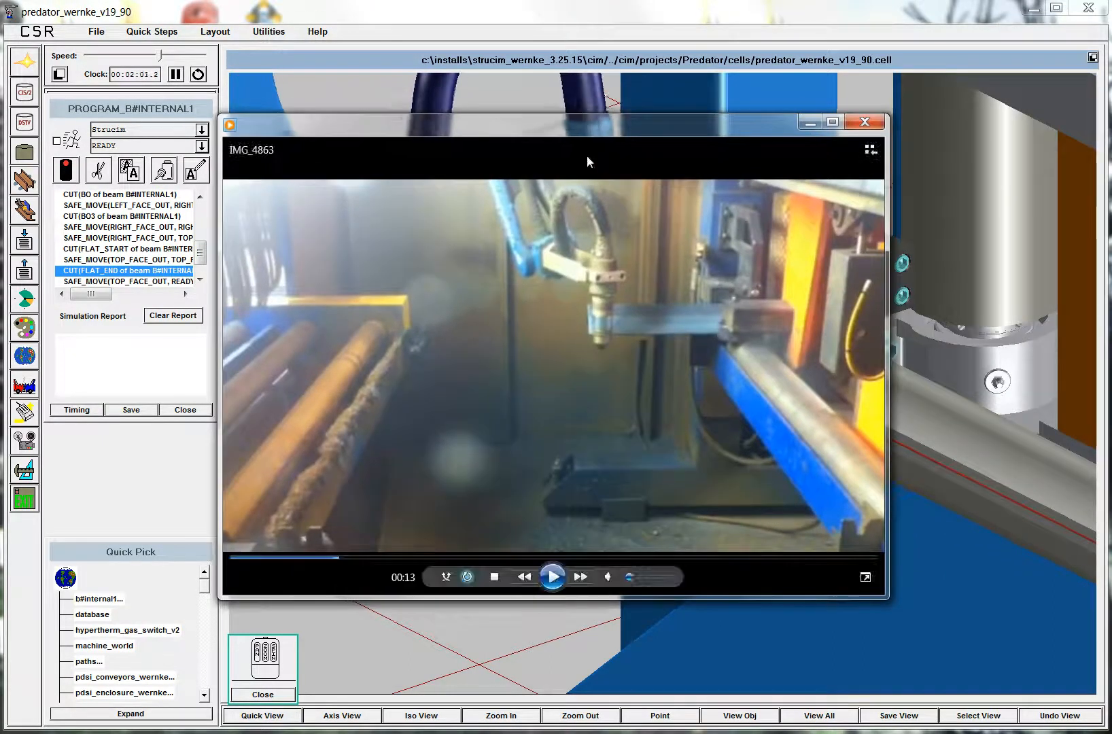
Watch the IMG_4863 footage of the real plasma cut, then close Windows Media Player.
left_click(553, 577)
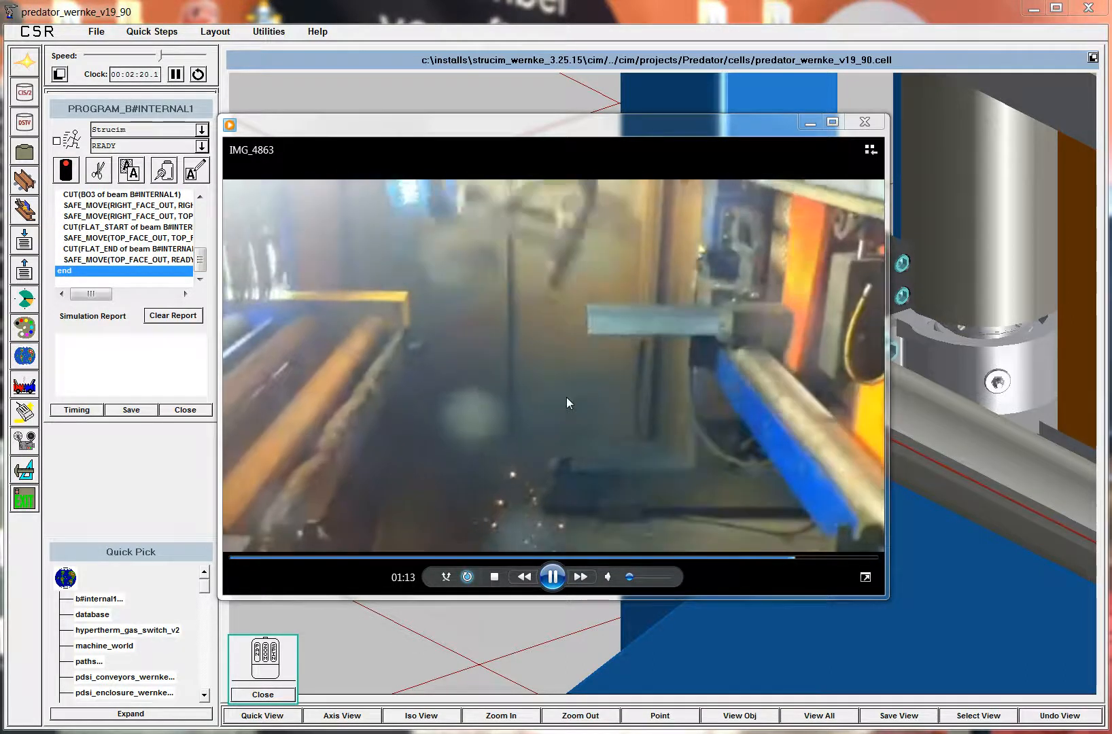
left_click(864, 121)
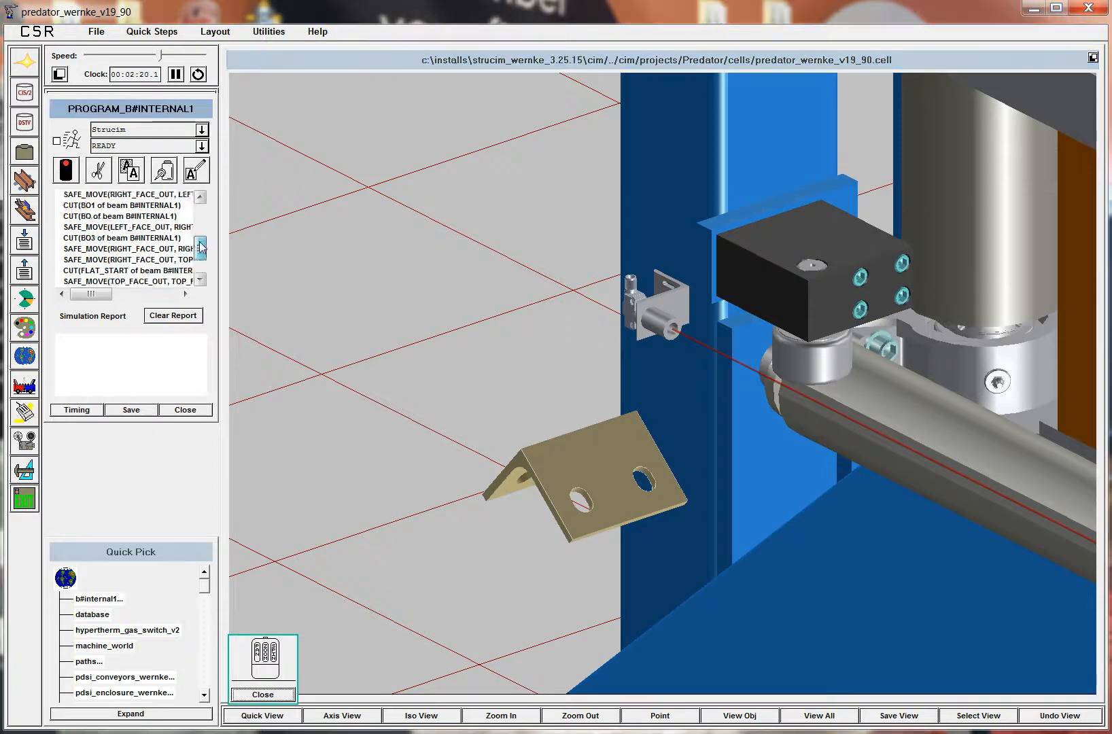
Enter 'demo clip angle' as the part description so the Motoman program files are saved.
left_click(131, 409)
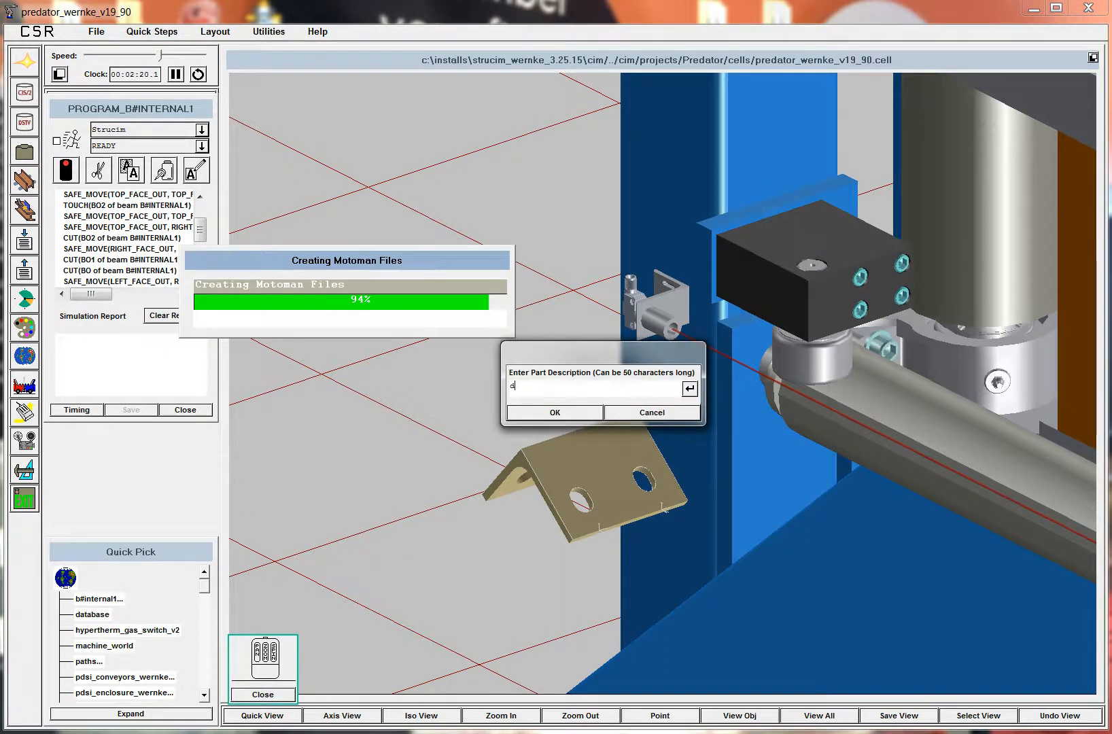
type("emo clip")
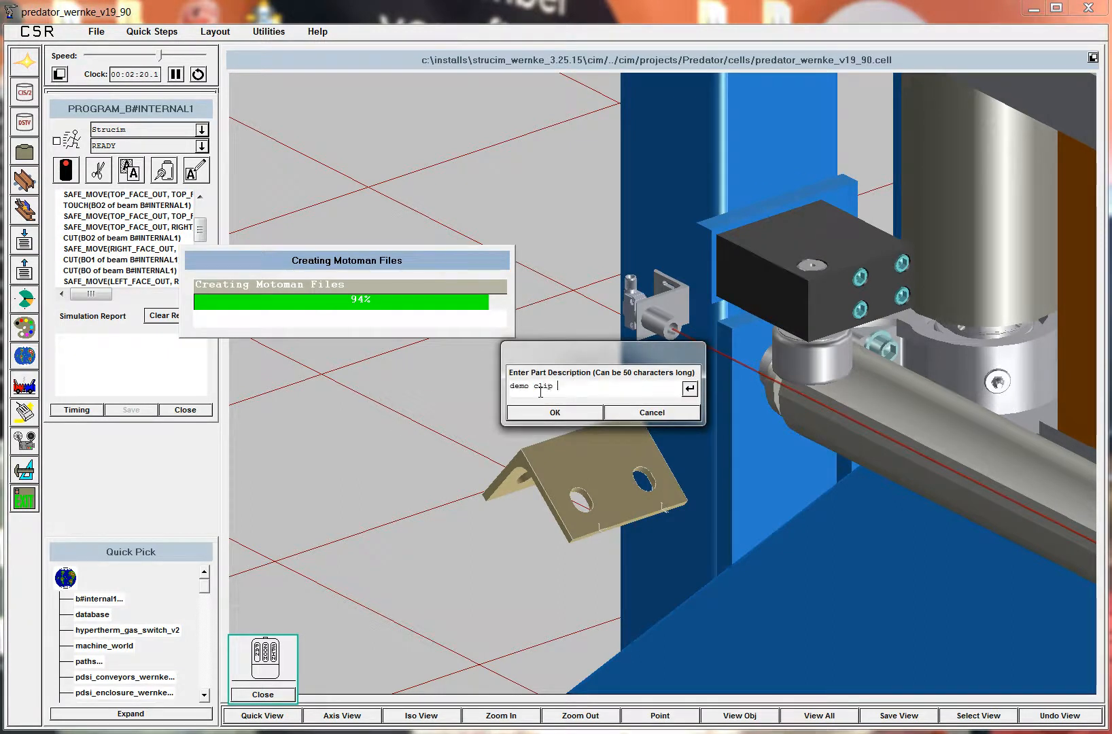
type("angle")
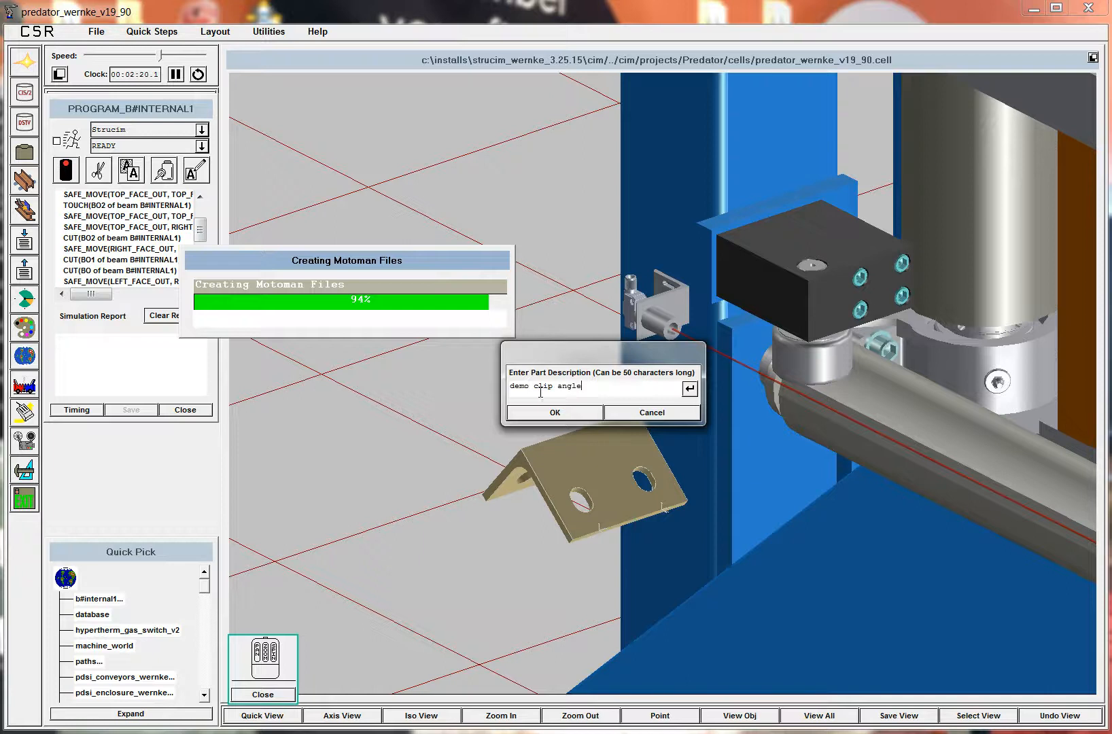
left_click(555, 412)
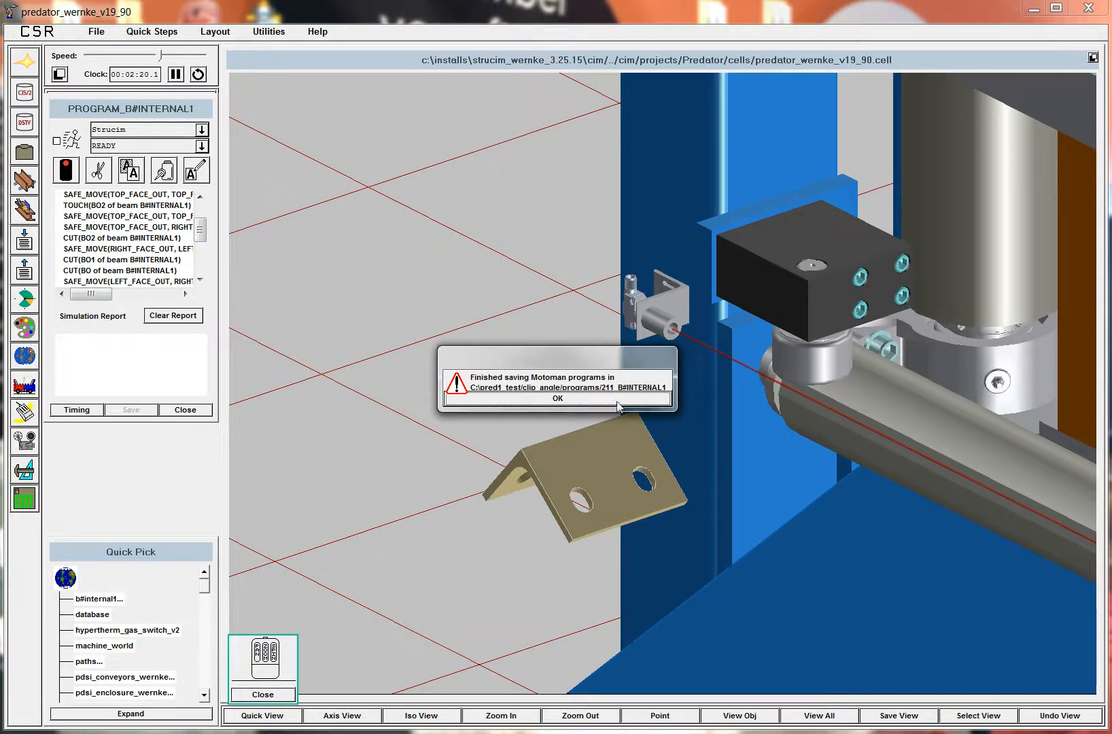
Dismiss the finished-saving message, enter the 211_B#INTERNAL1 folder and view 211.JBI in Vim.
left_click(557, 398)
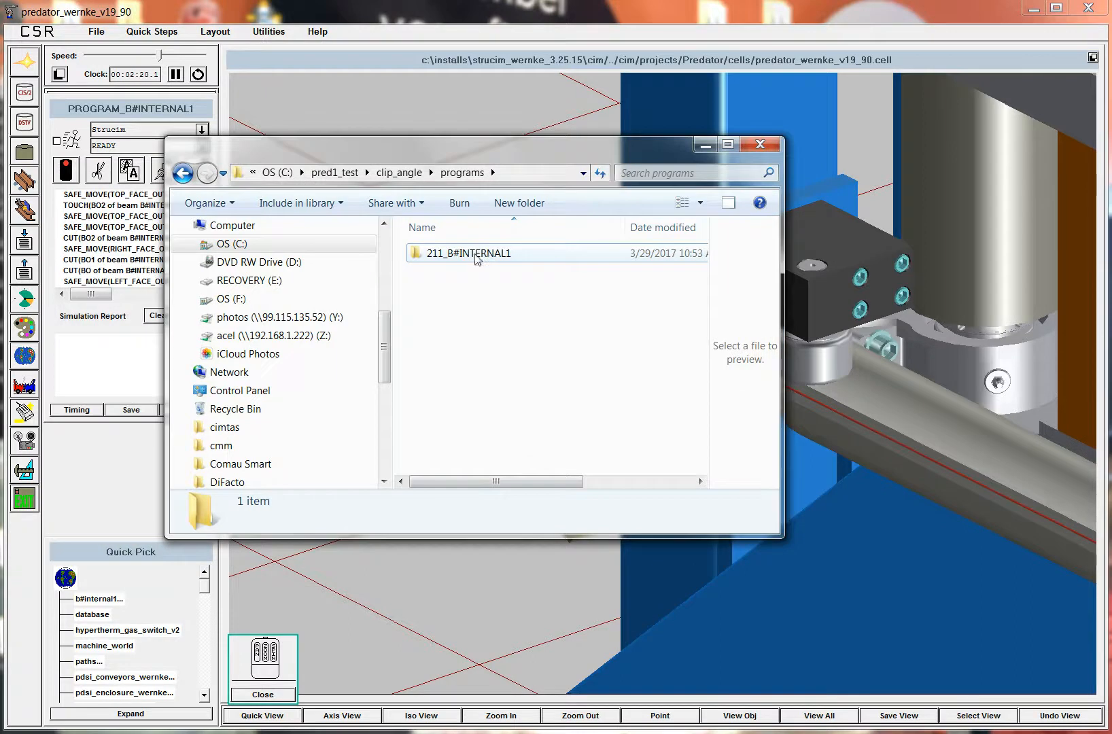
double_click(465, 253)
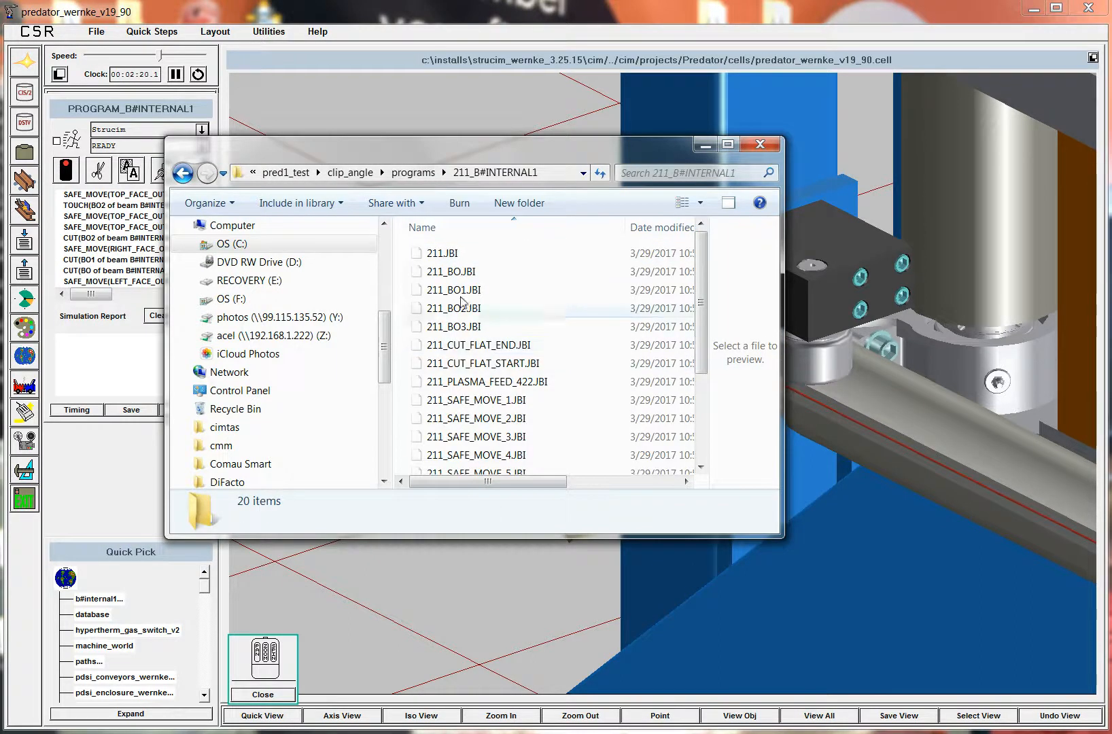
right_click(439, 253)
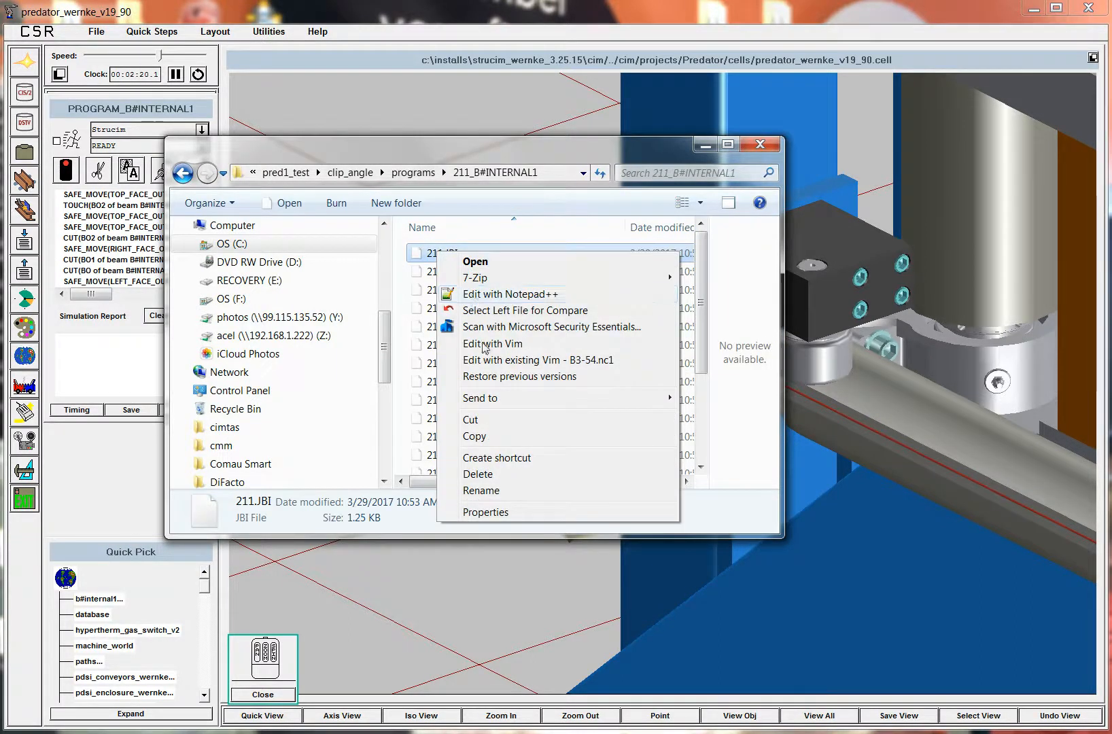
left_click(492, 344)
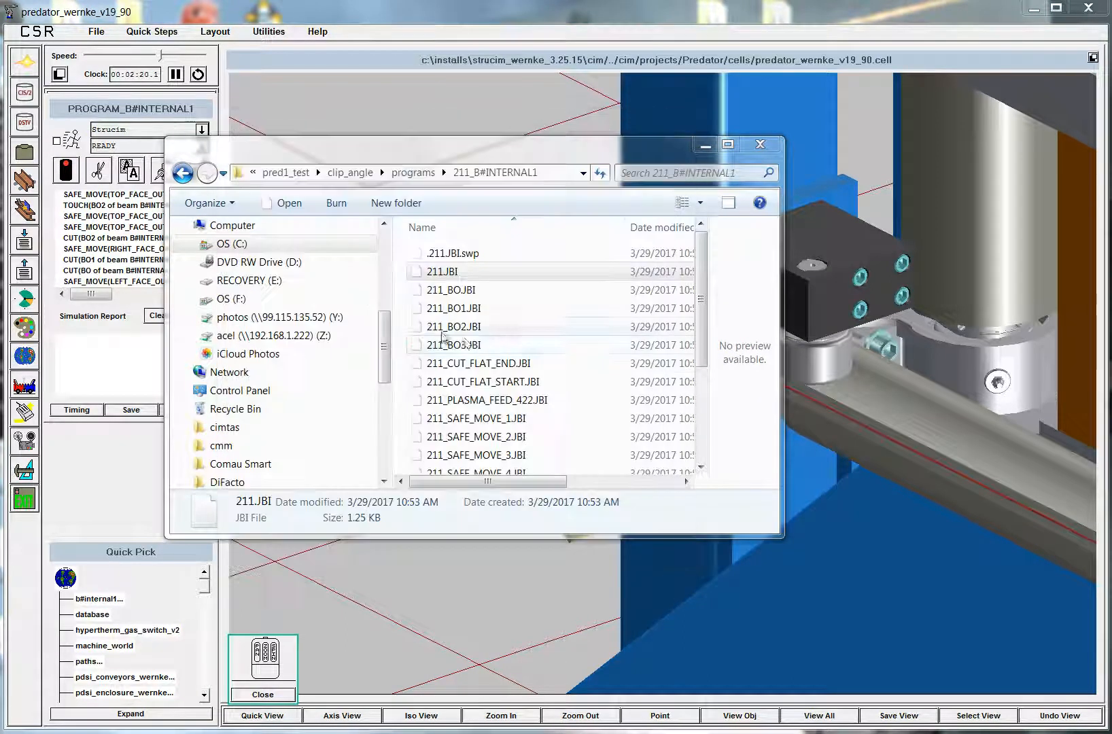
View 211_BO1.JBI in Vim and look through the folder's remaining JBI program files.
right_click(460, 289)
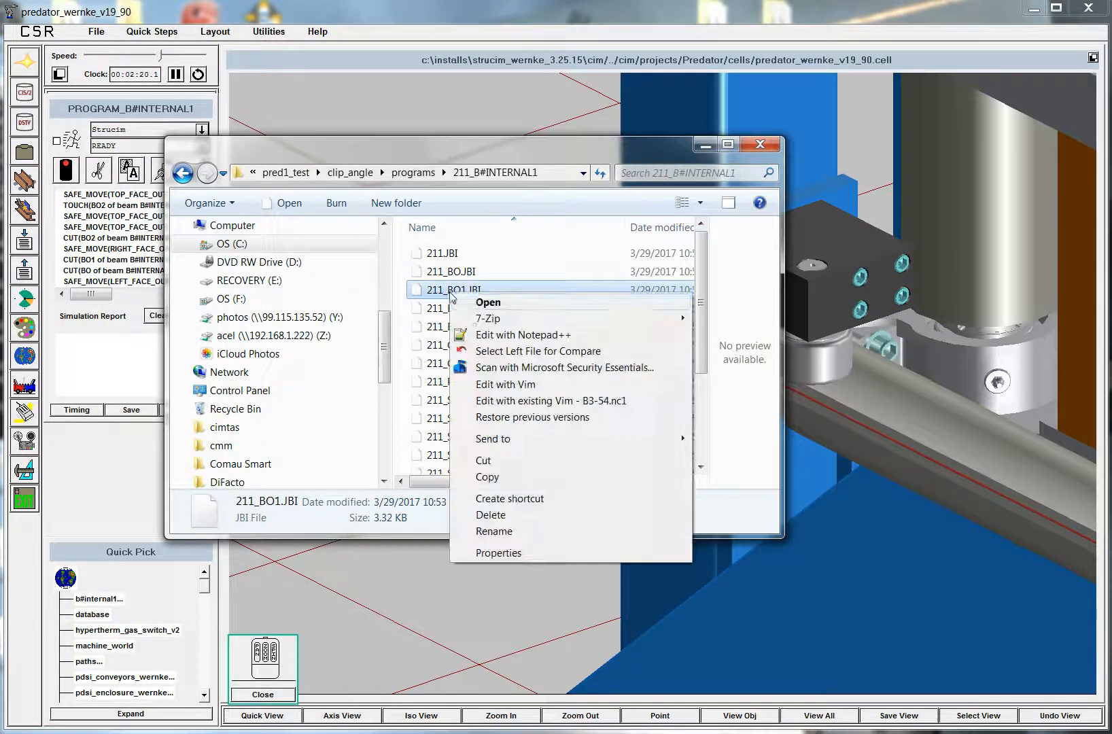
left_click(505, 385)
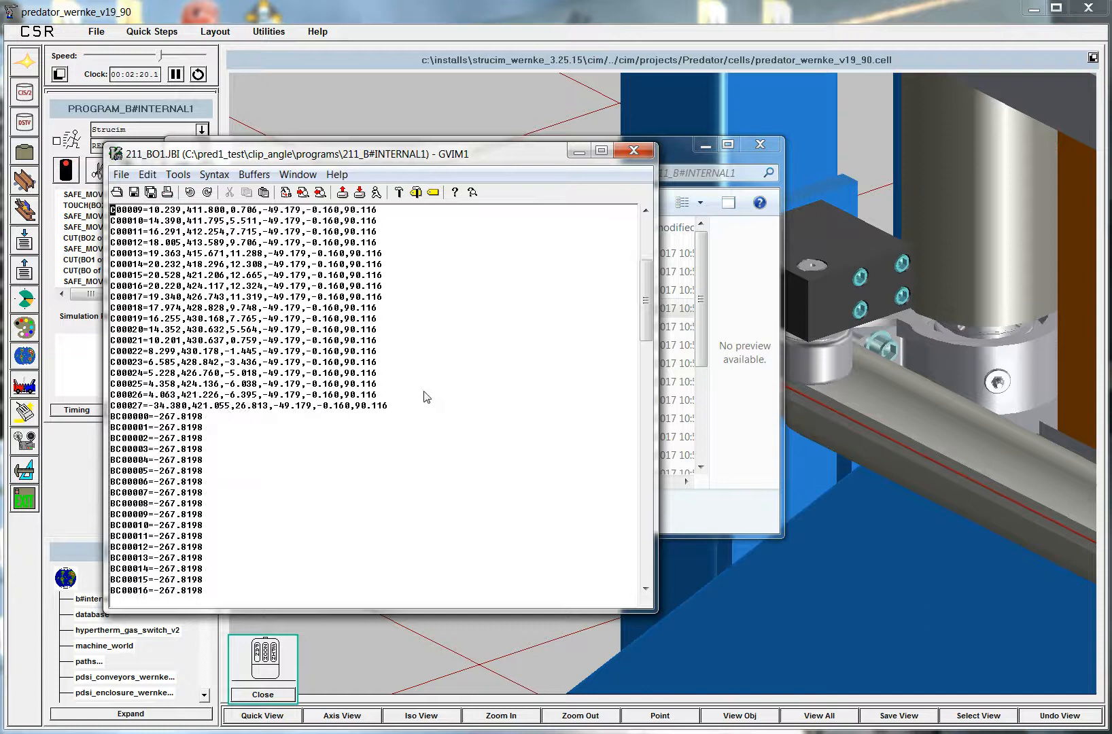
scroll("down", 3)
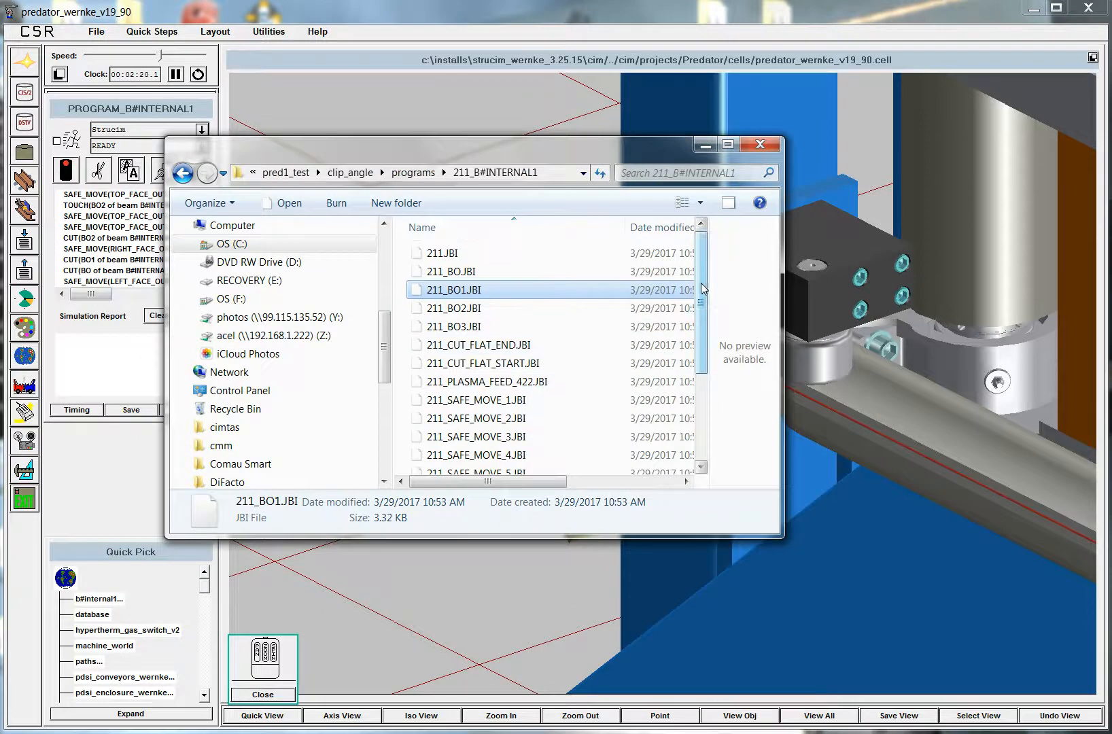
scroll("down", 3)
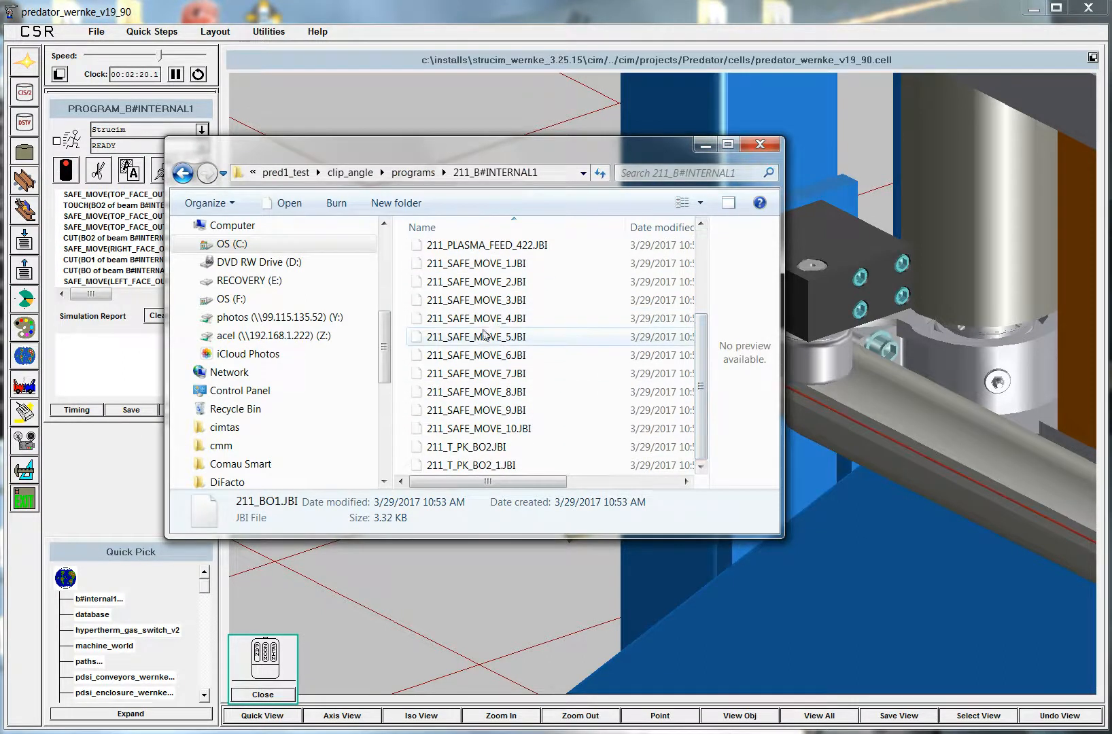
mouse_move(476, 245)
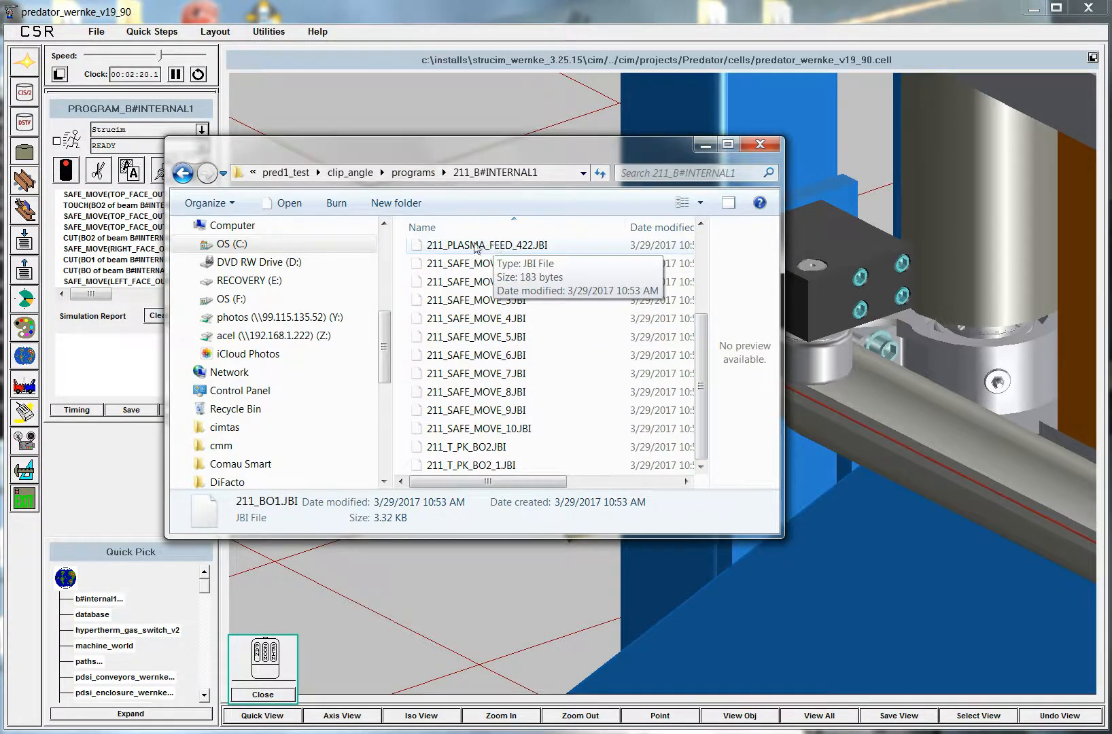
mouse_move(999, 235)
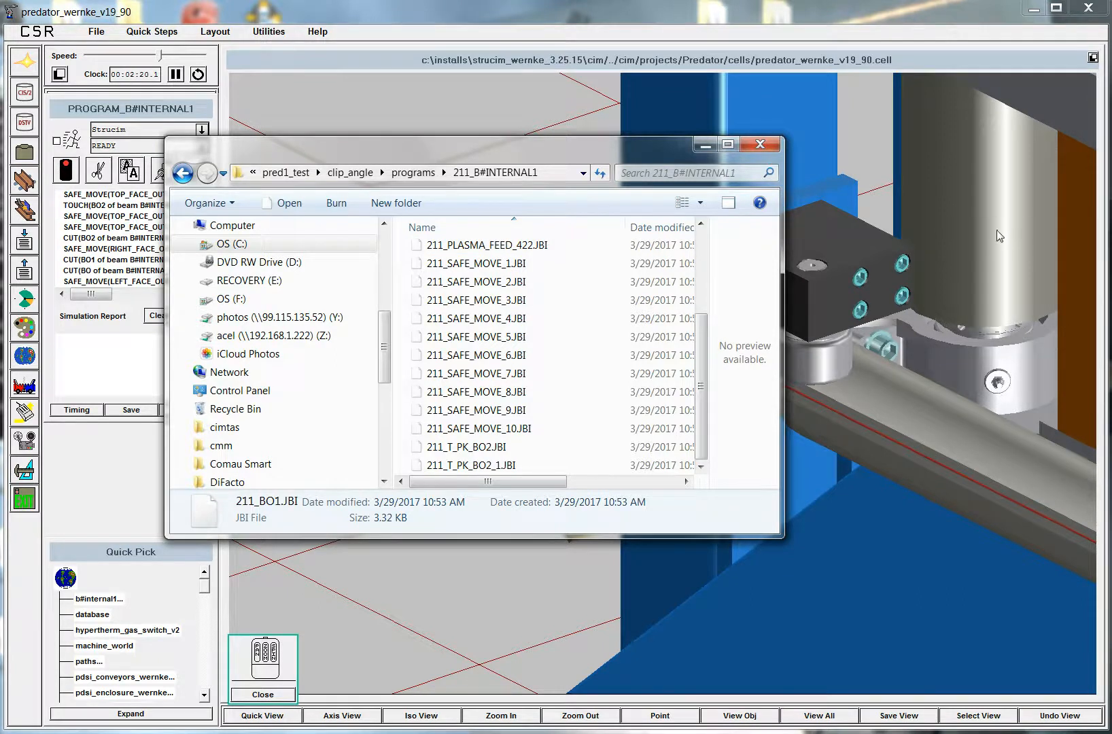
mouse_move(490, 428)
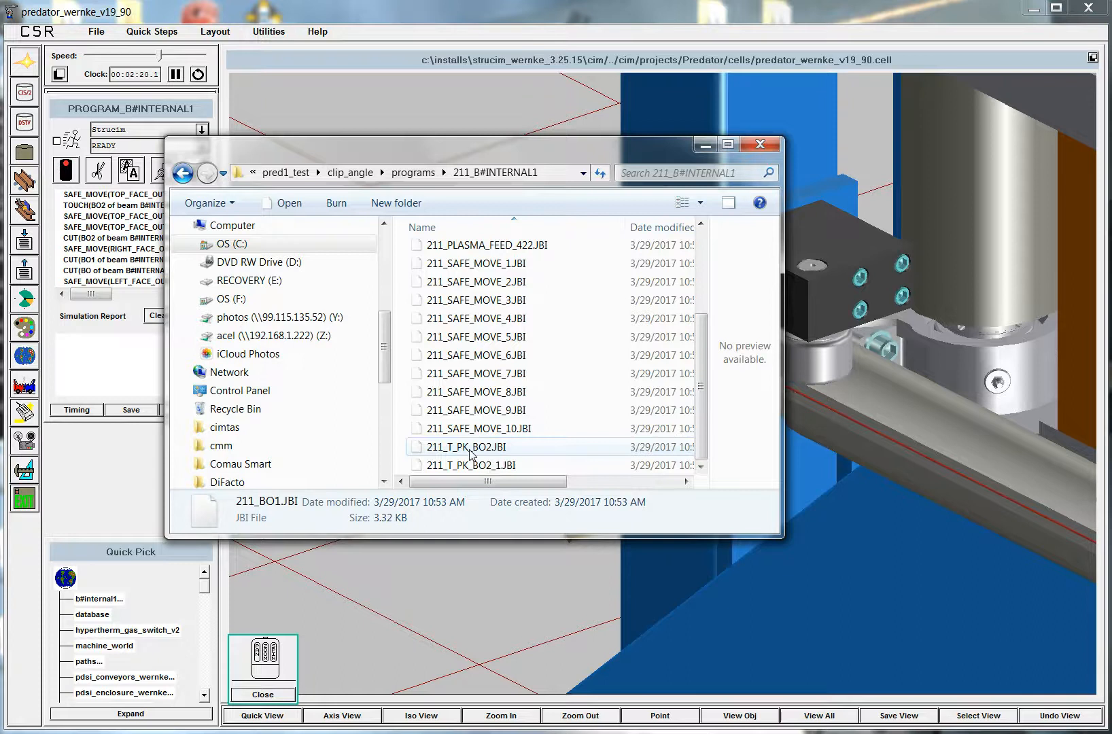
left_click(472, 446)
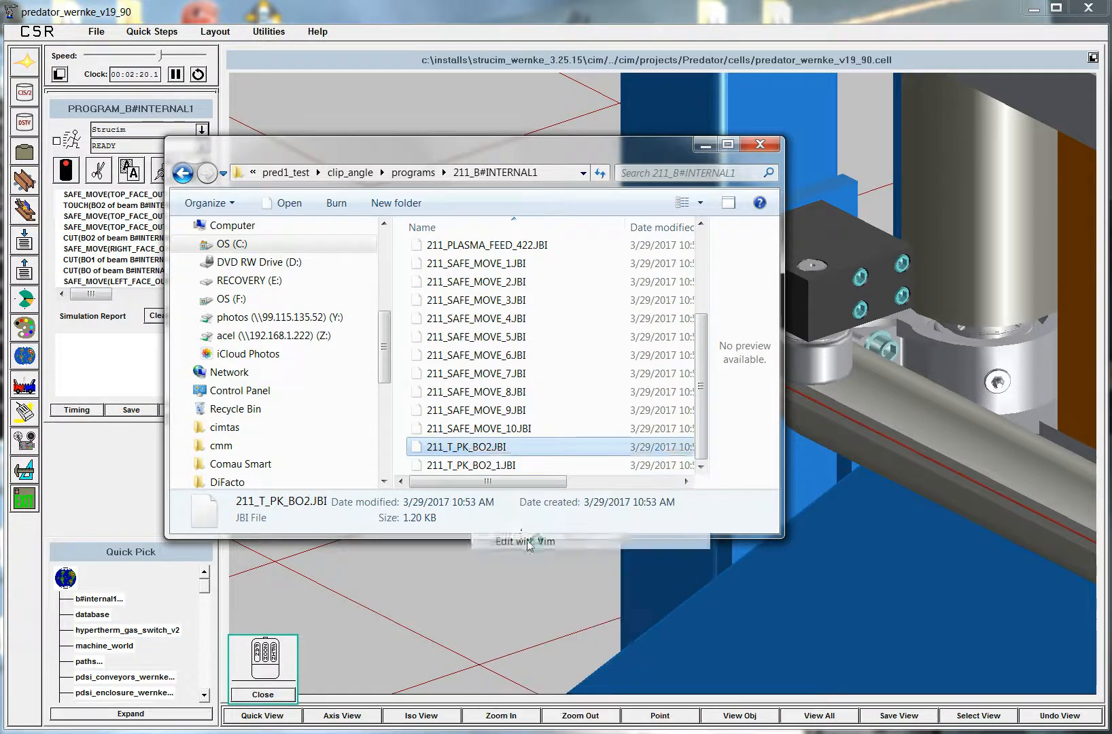
left_click(525, 541)
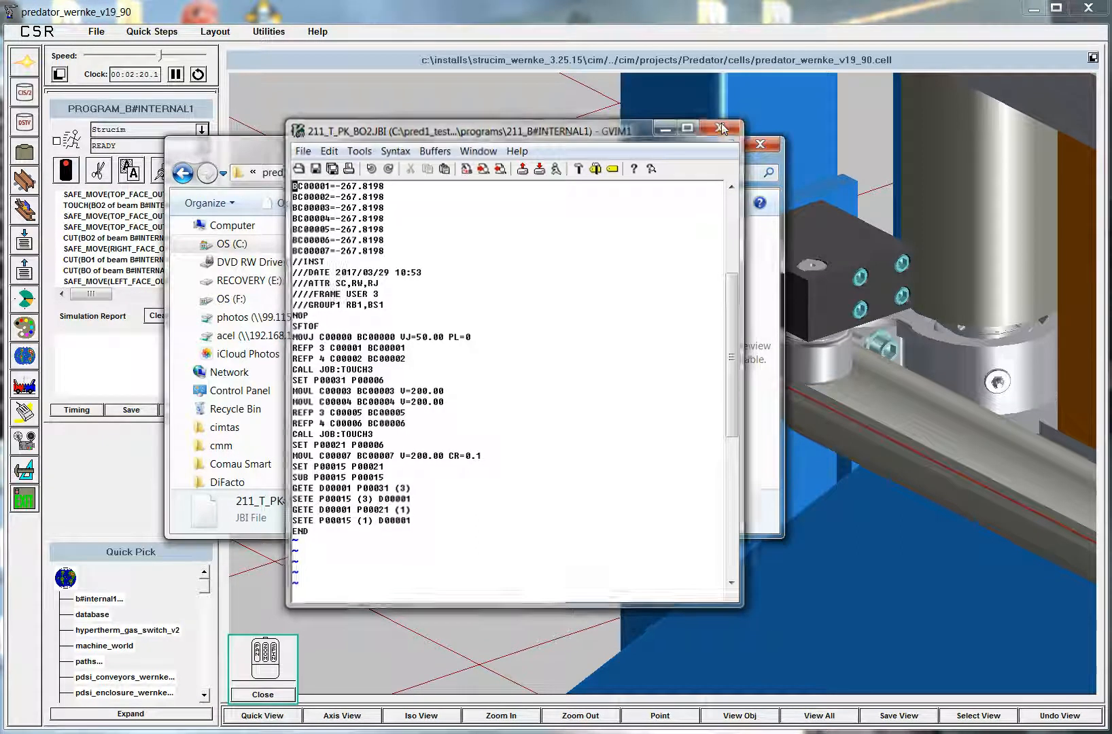
left_click(741, 128)
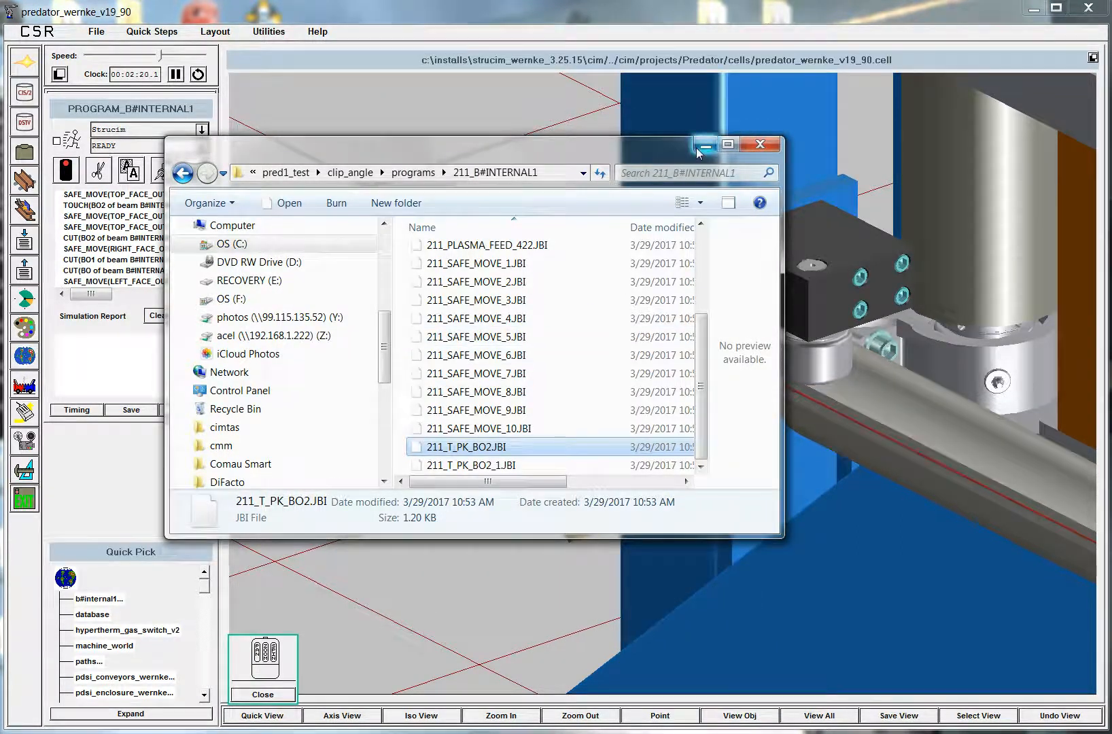